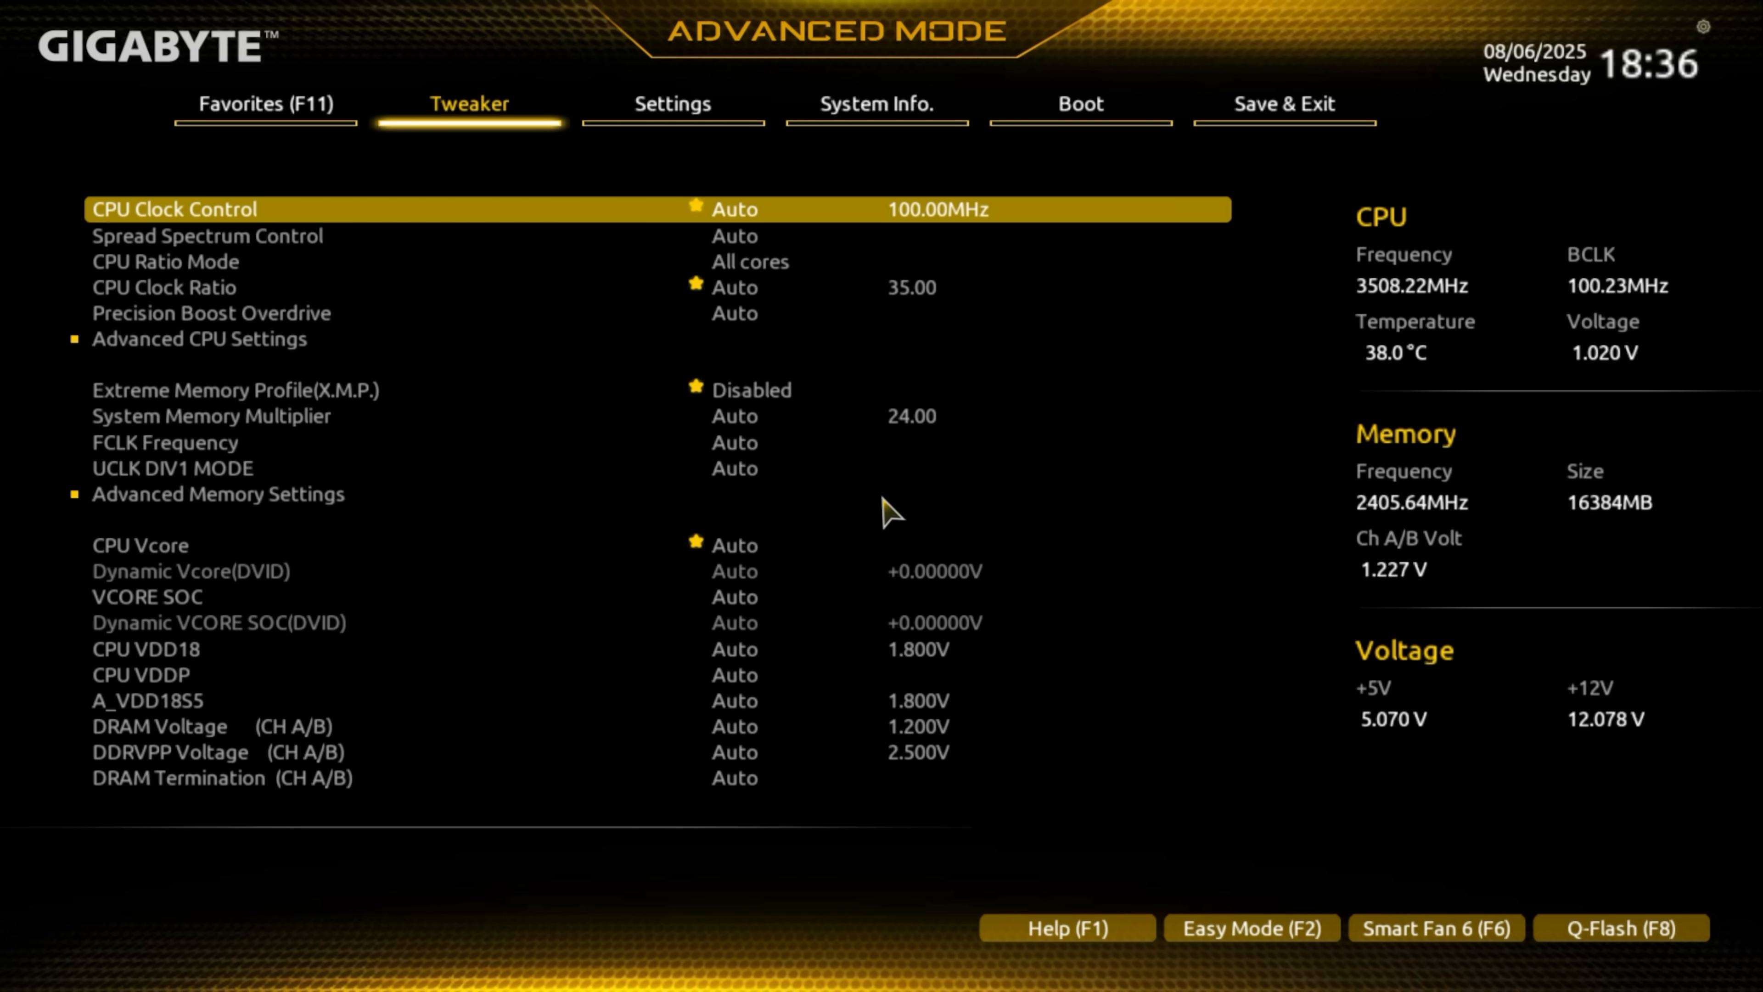
Navigate from Settings to the Boot page and move down to the CSM Support entry
left_click(674, 103)
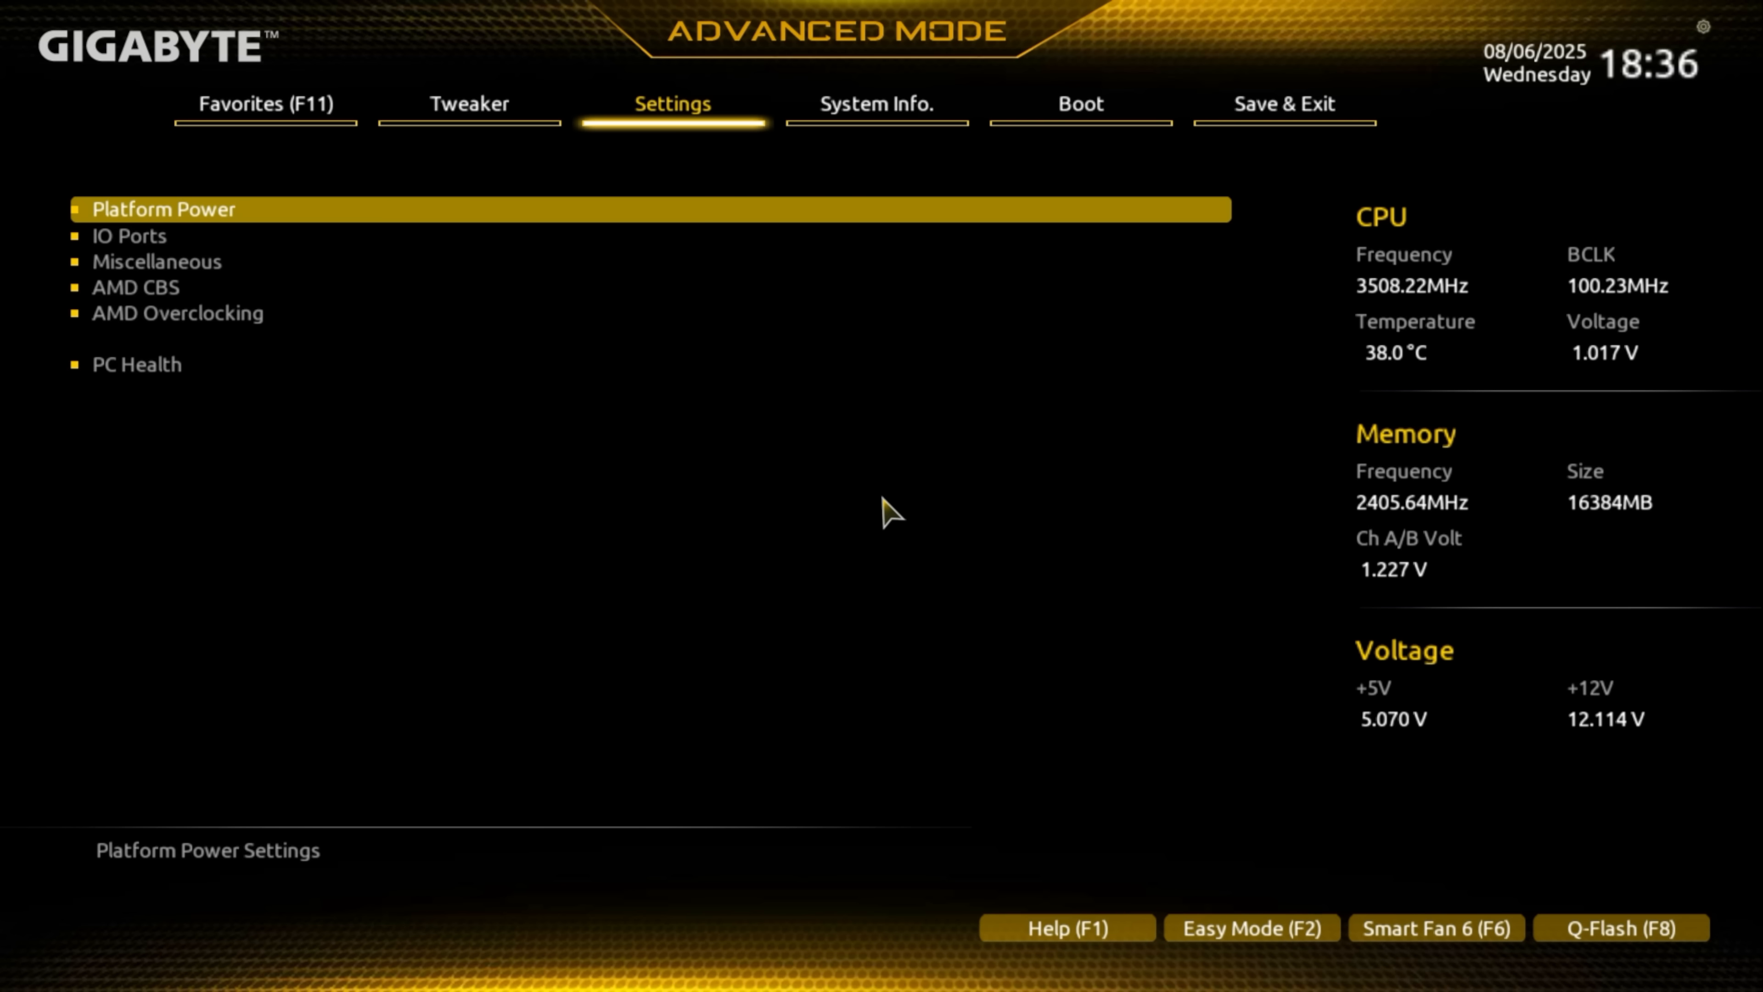
left_click(1080, 104)
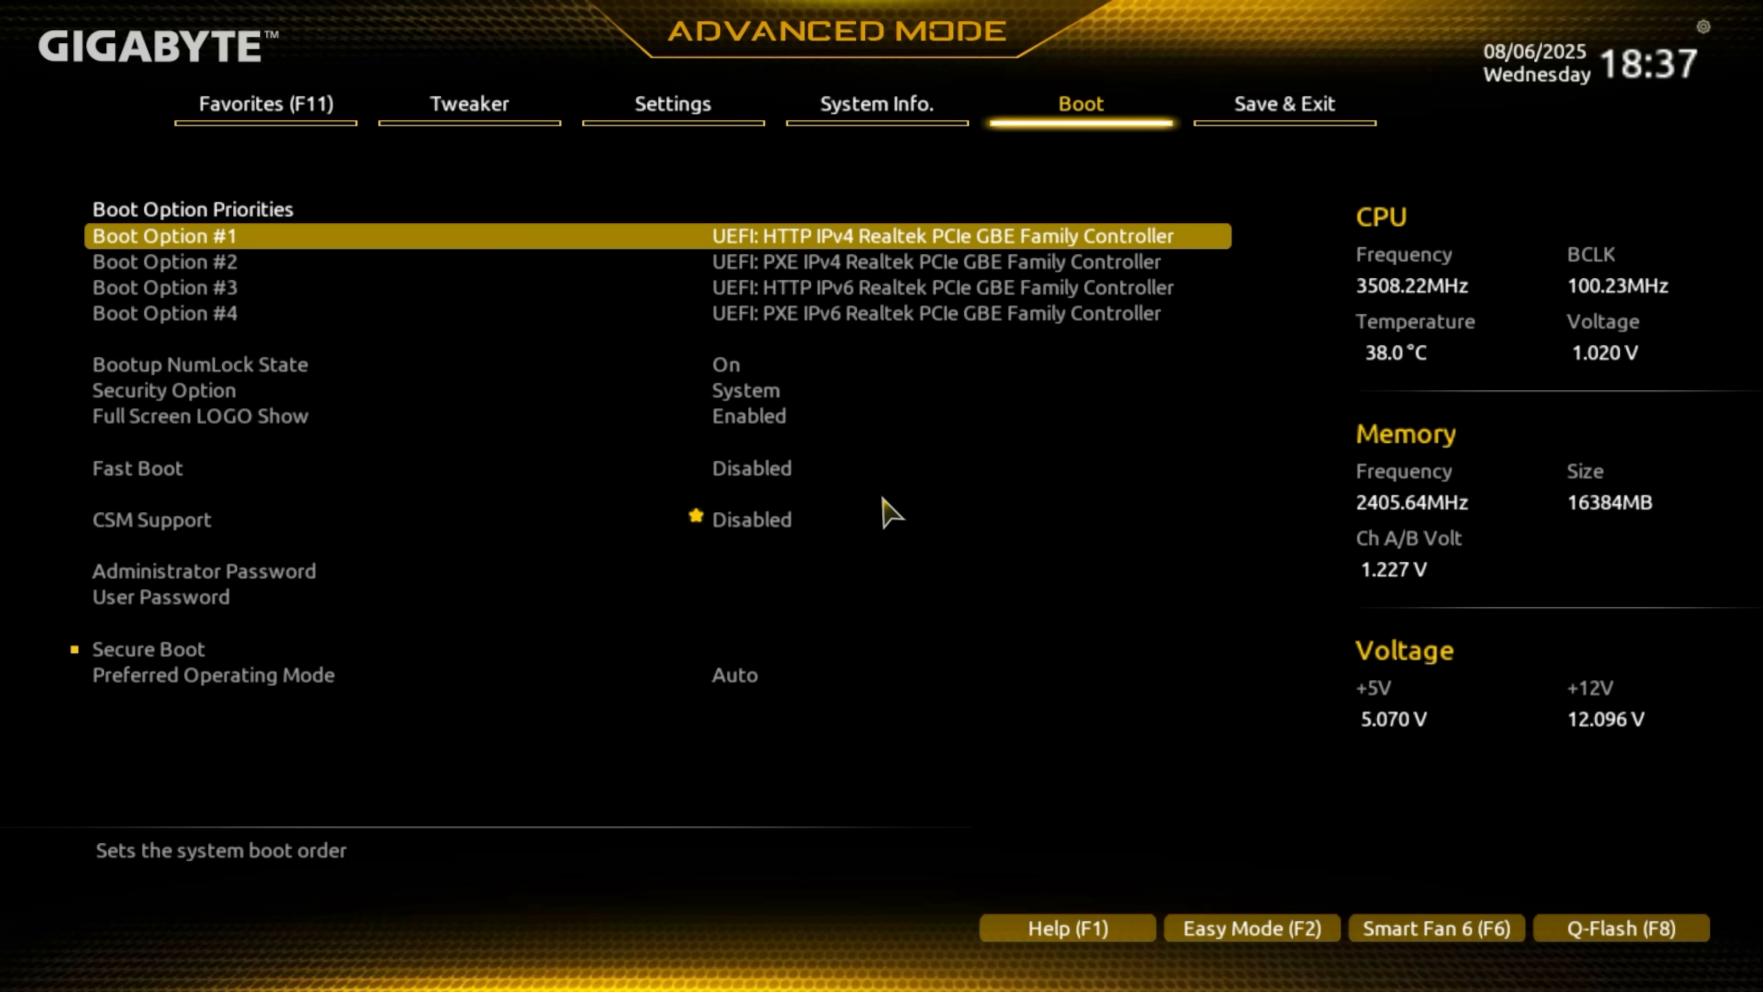
key("down")
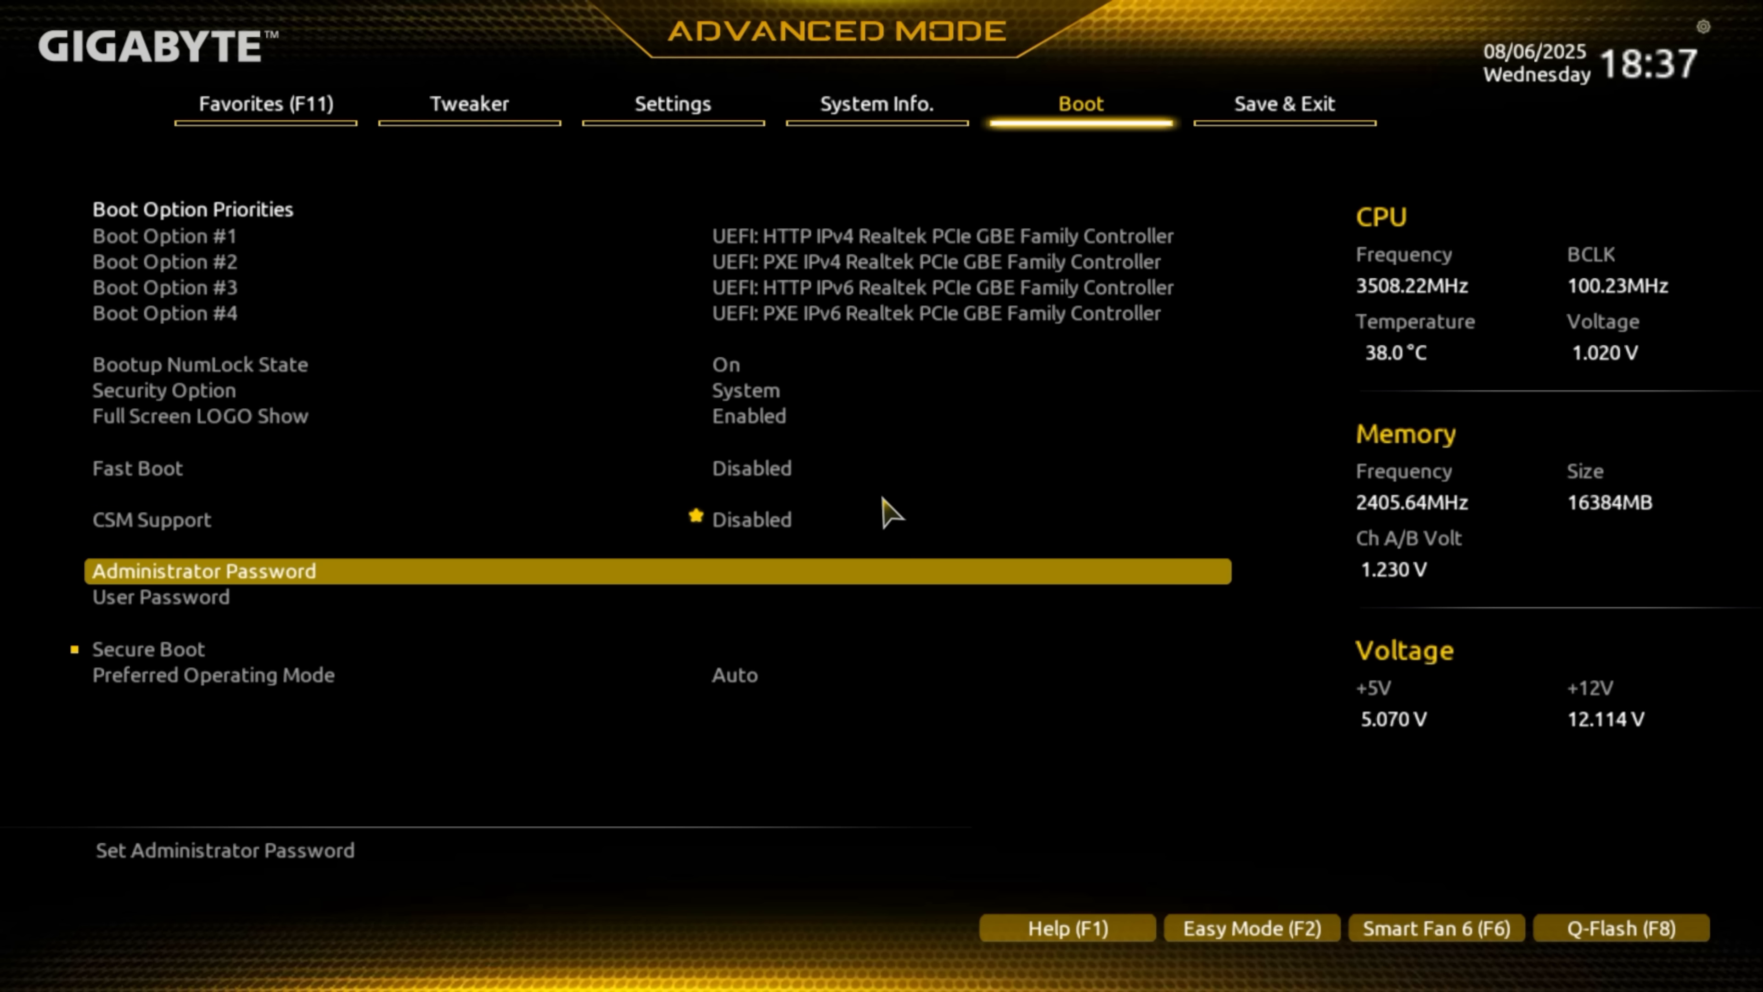
key("Down")
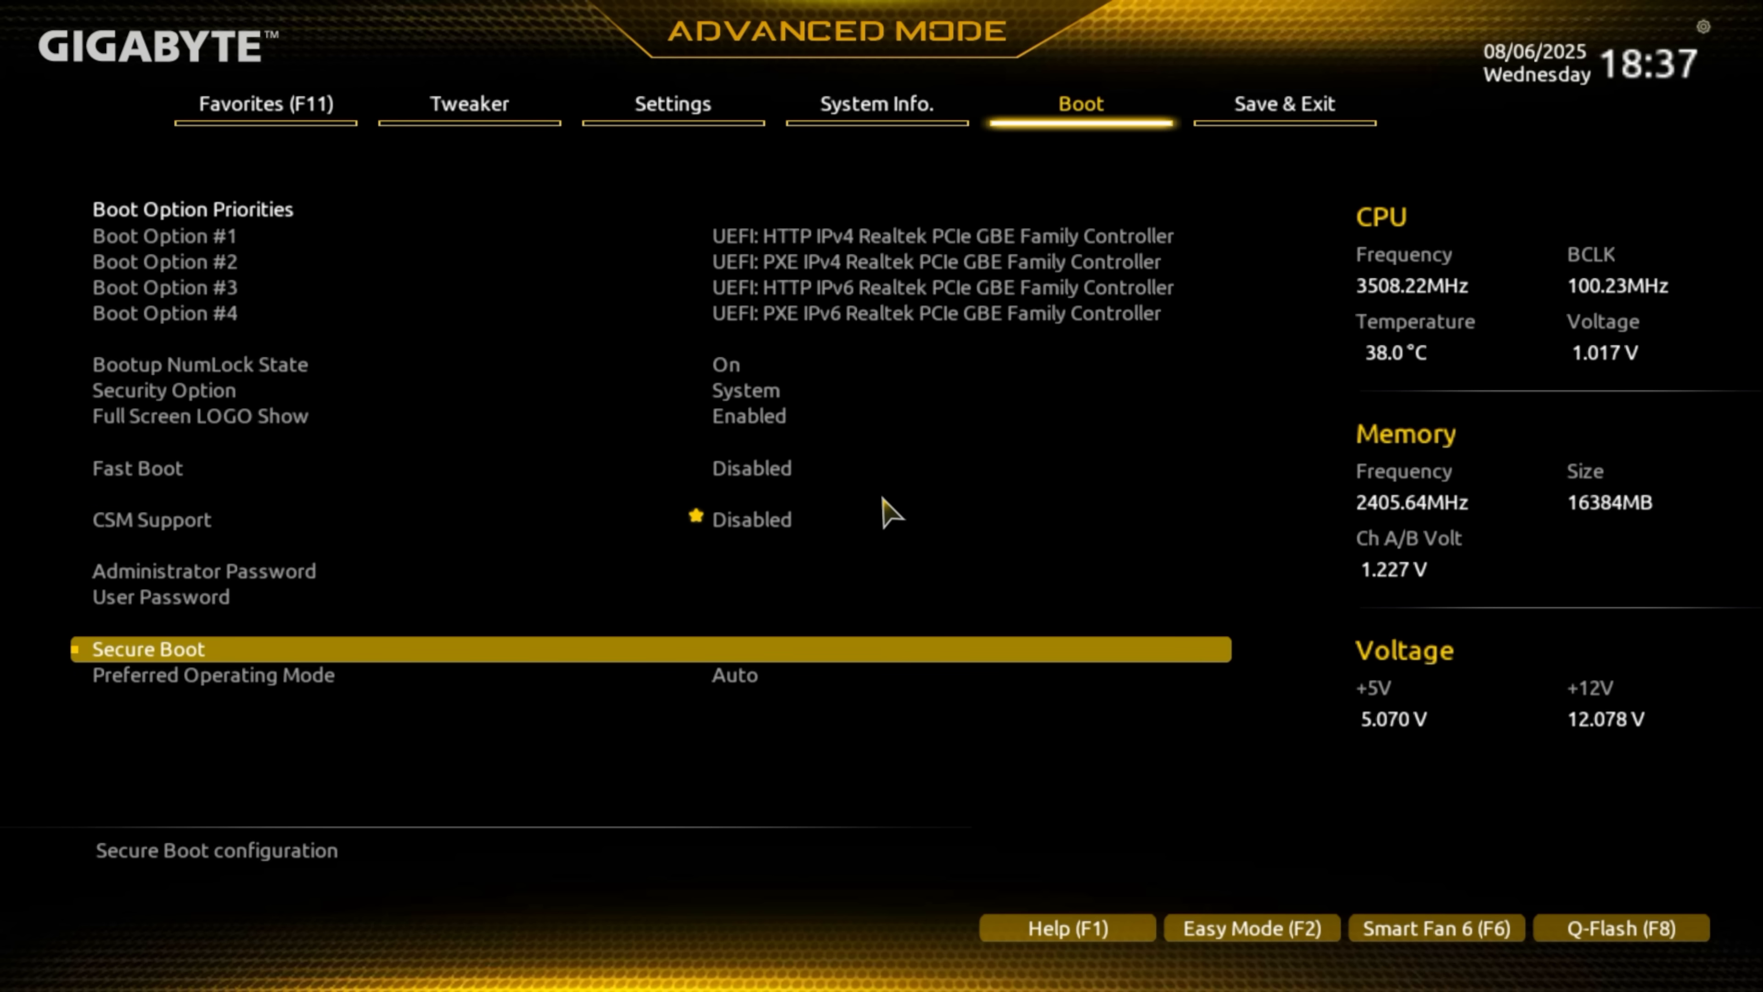
left_click(148, 648)
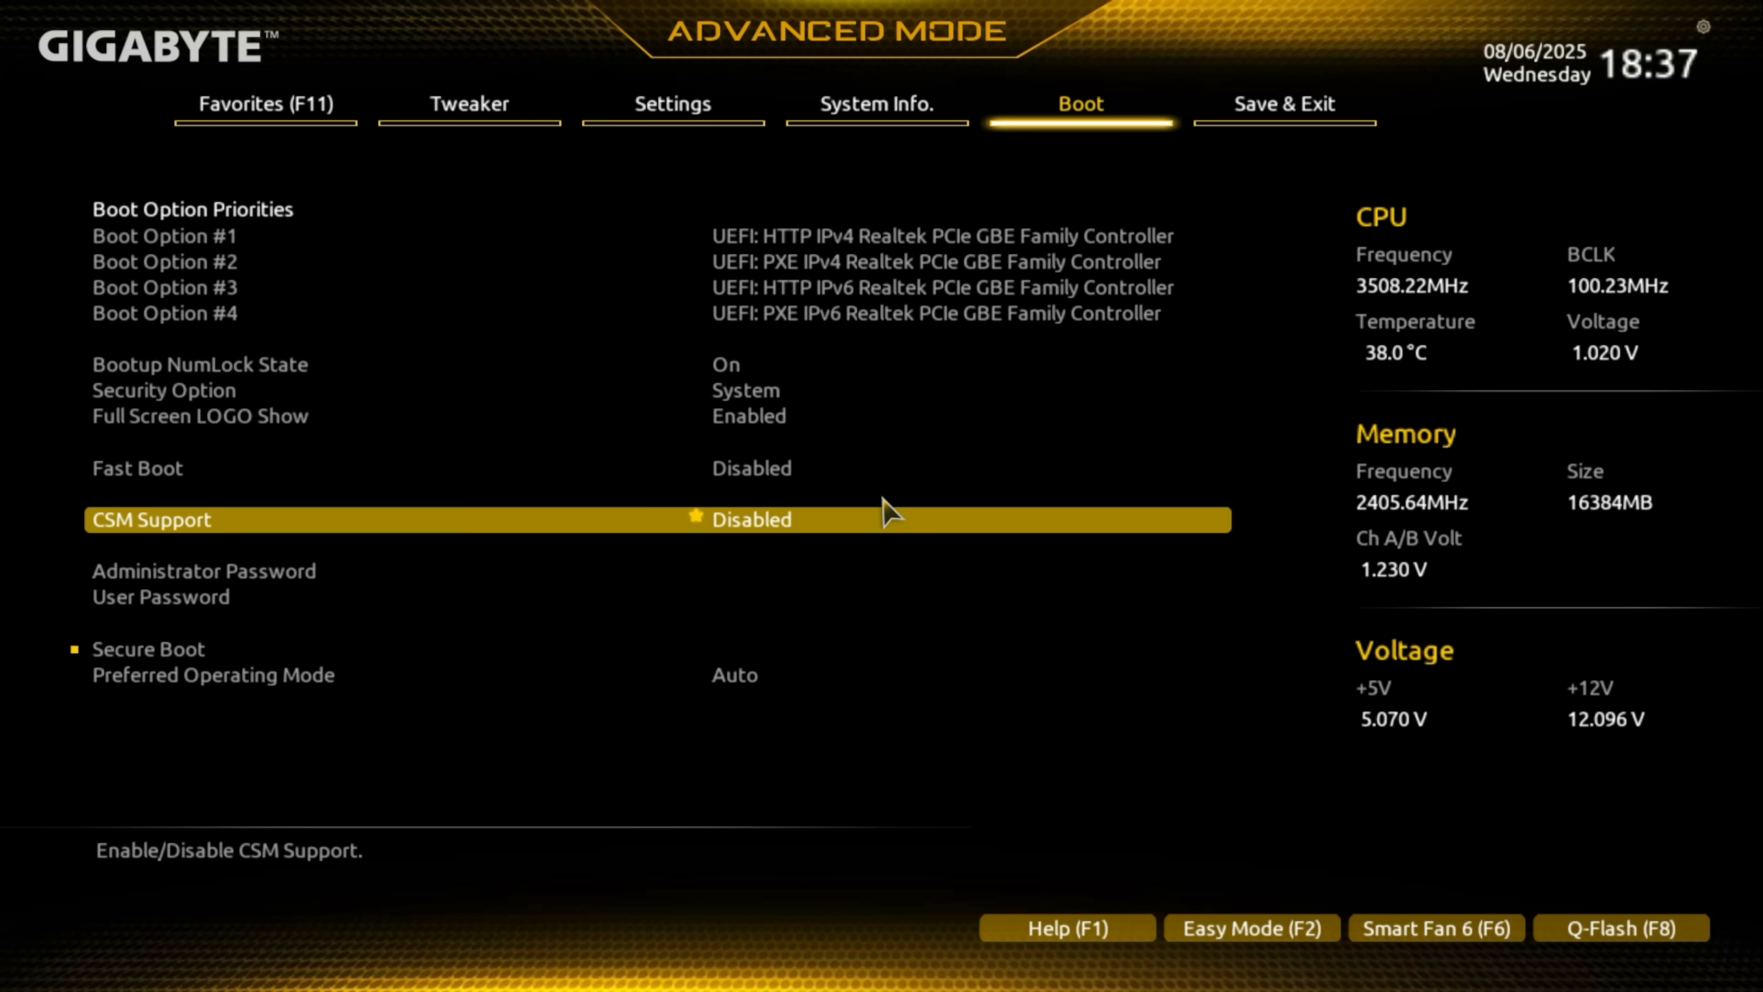
Switch CSM Support to Enabled, then return it to Disabled
left_click(752, 520)
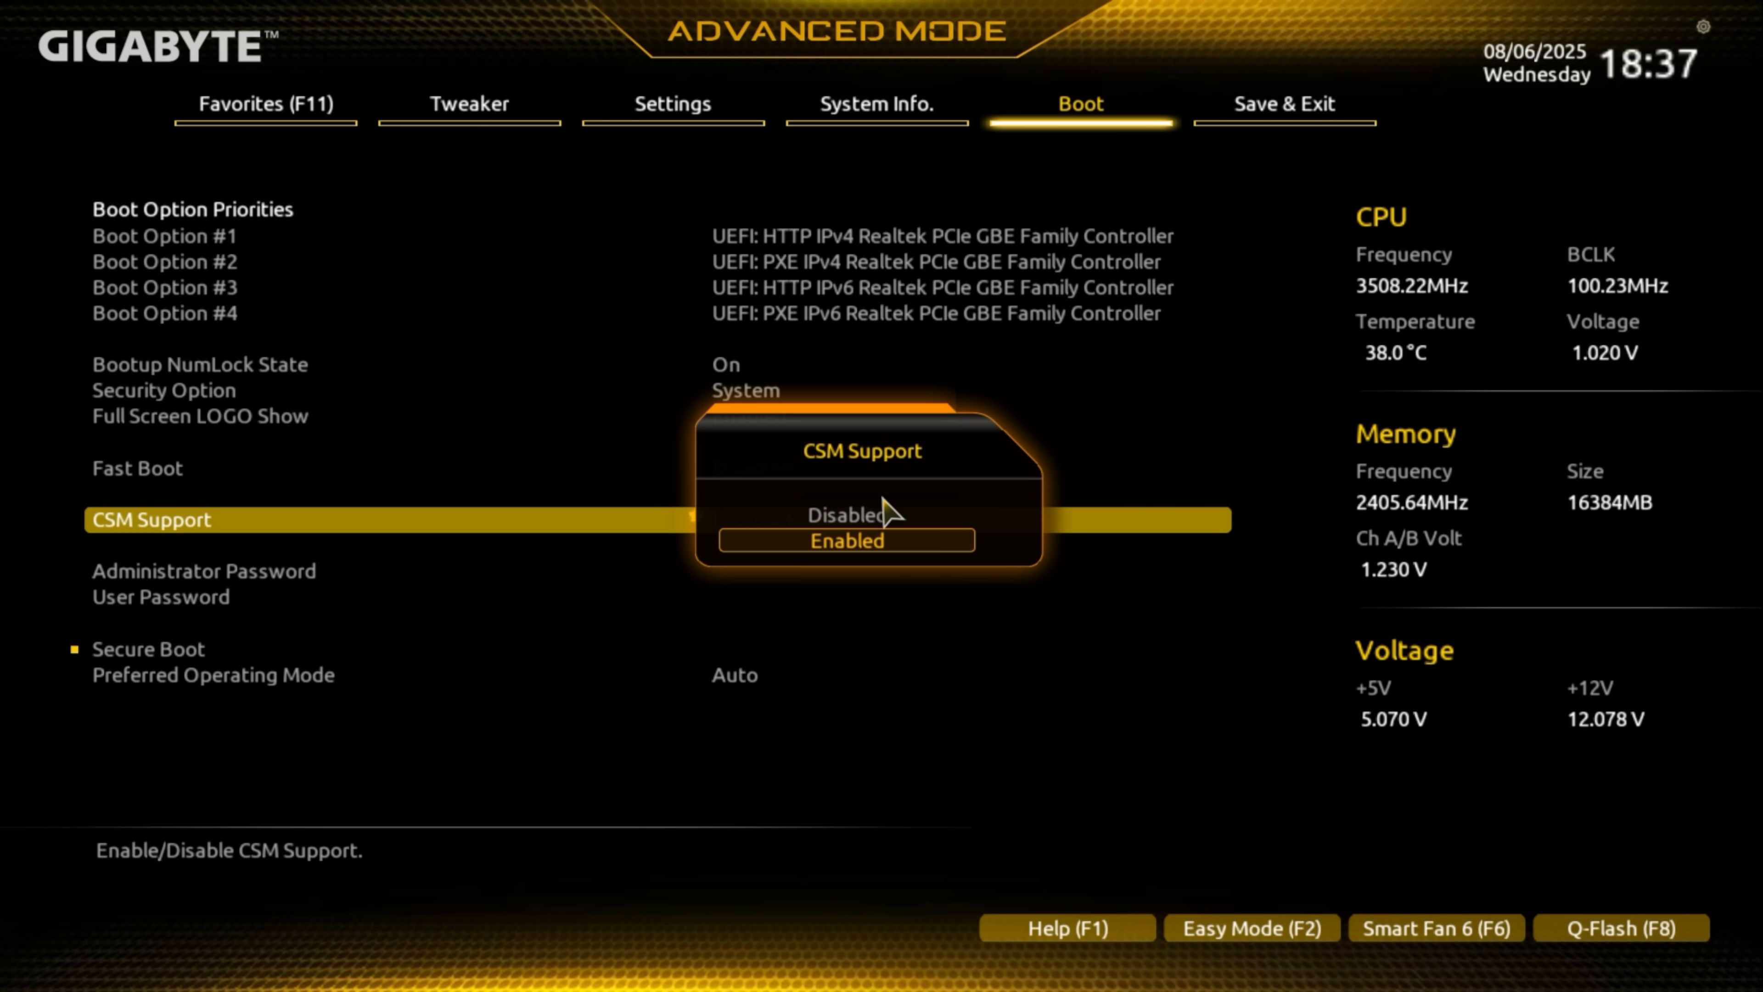
left_click(846, 540)
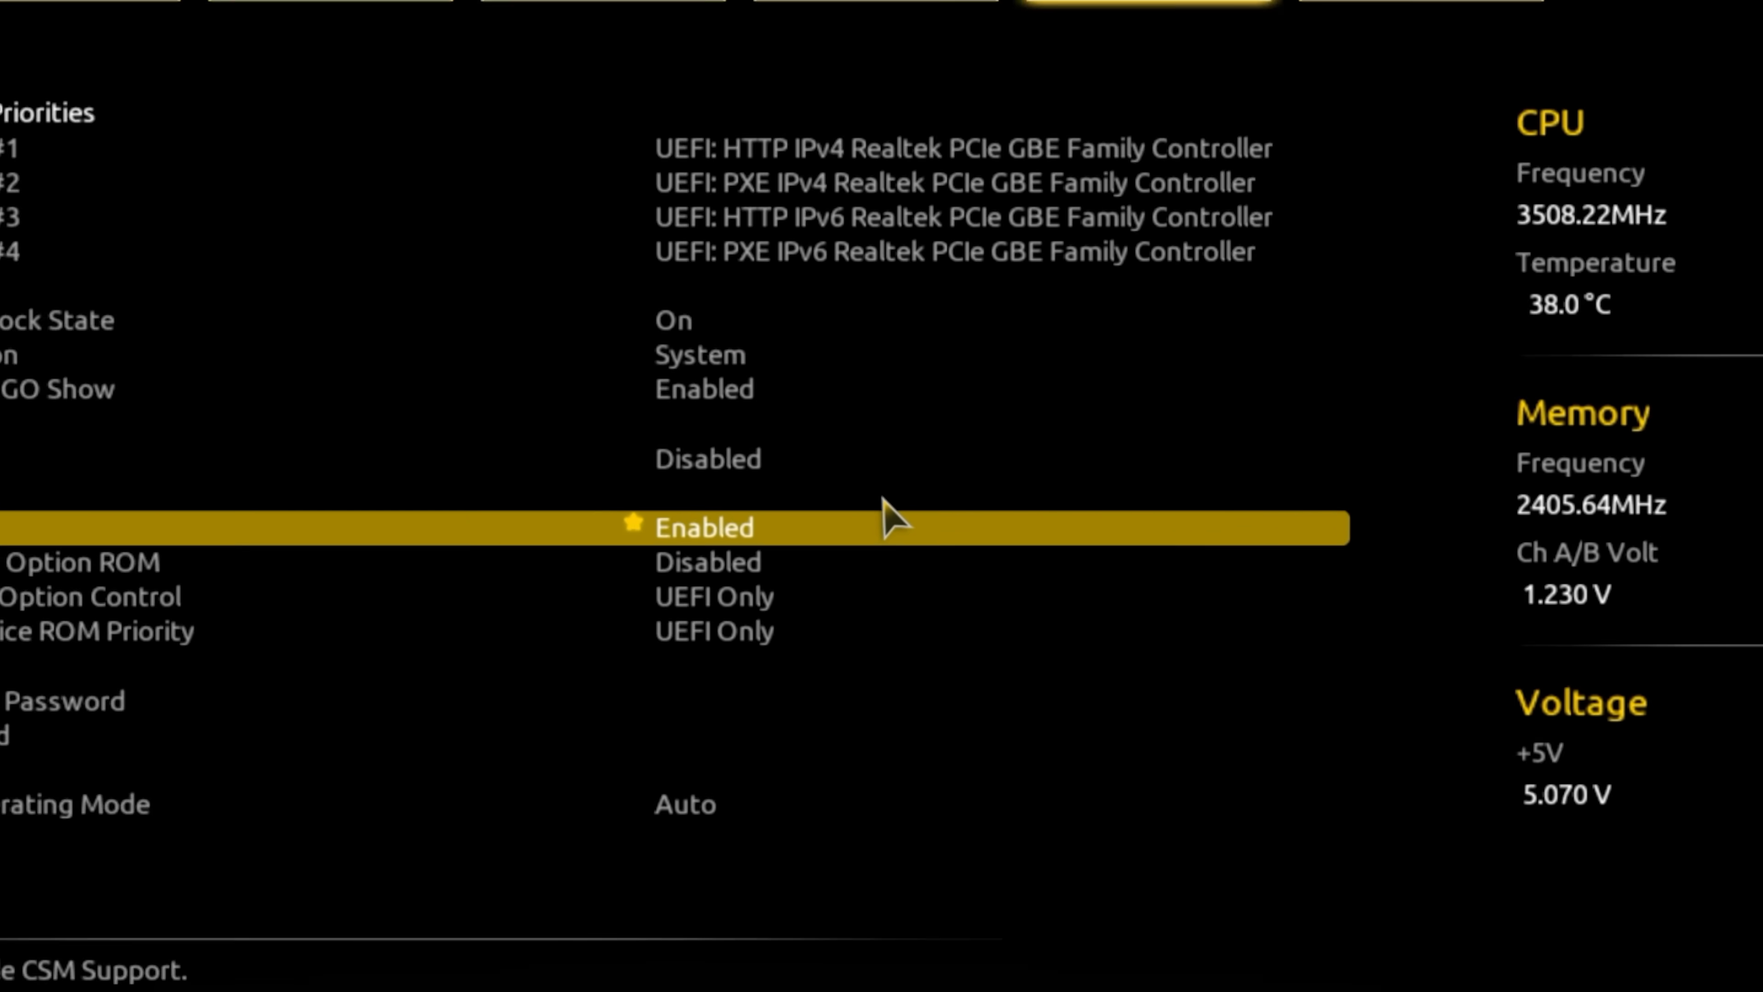
left_click(702, 528)
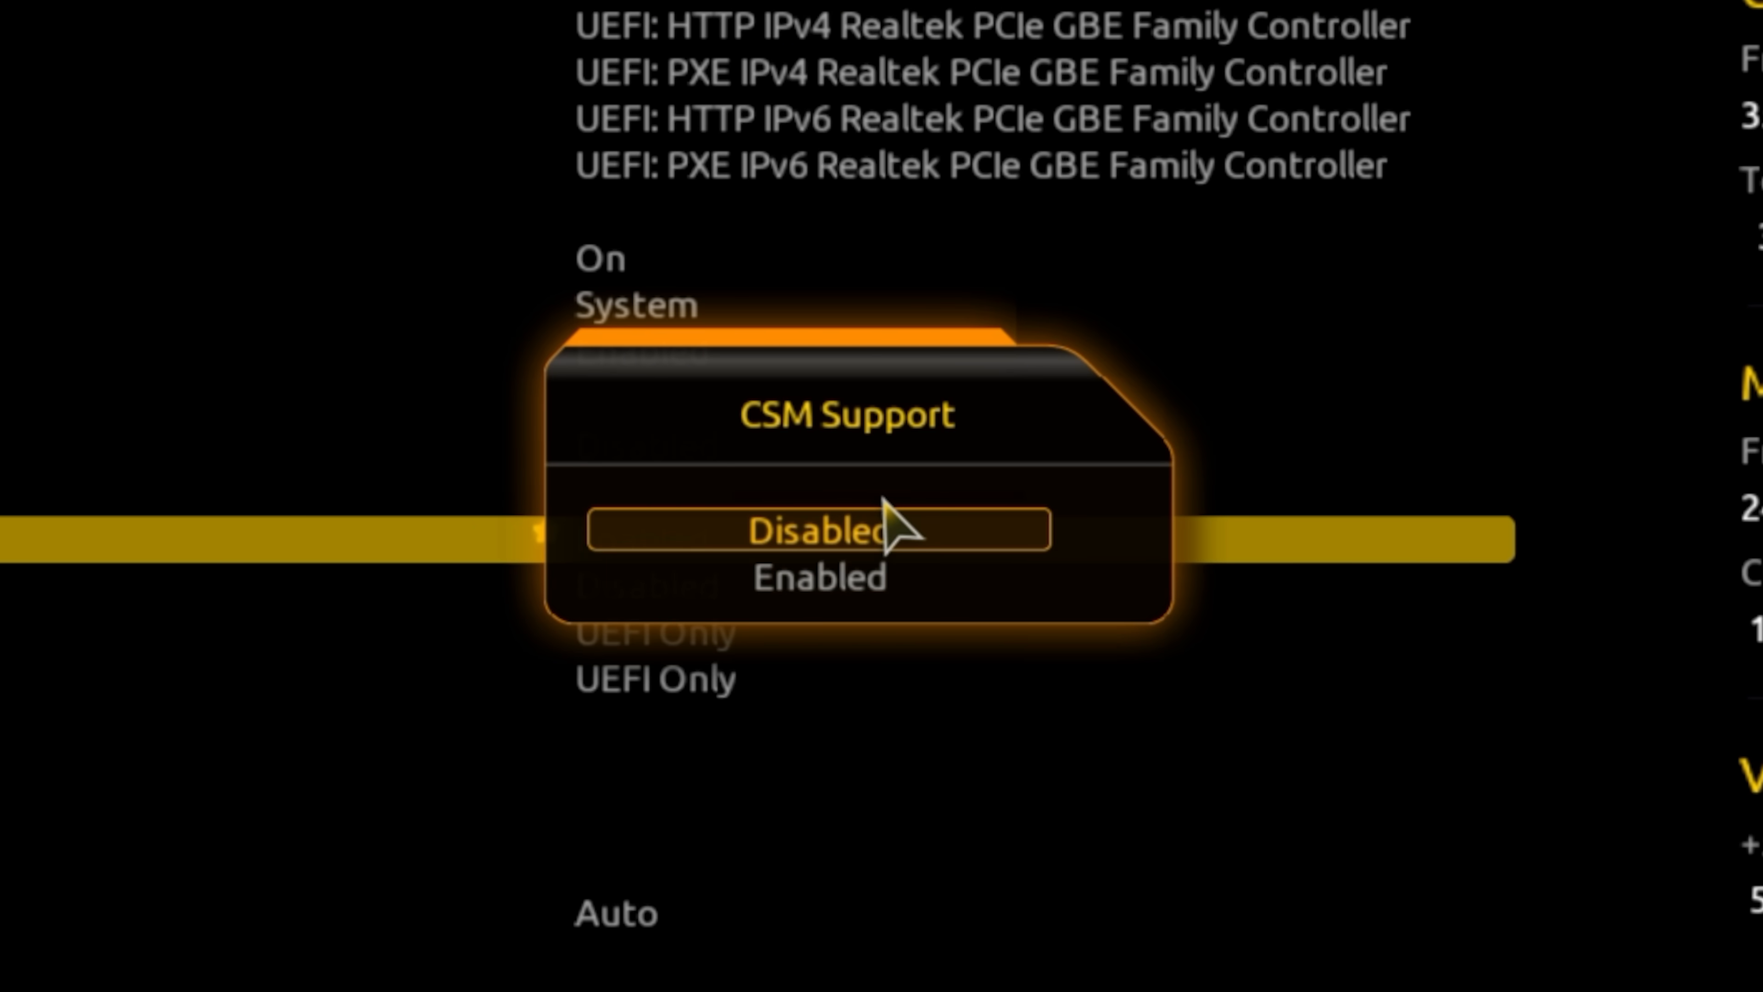
left_click(819, 533)
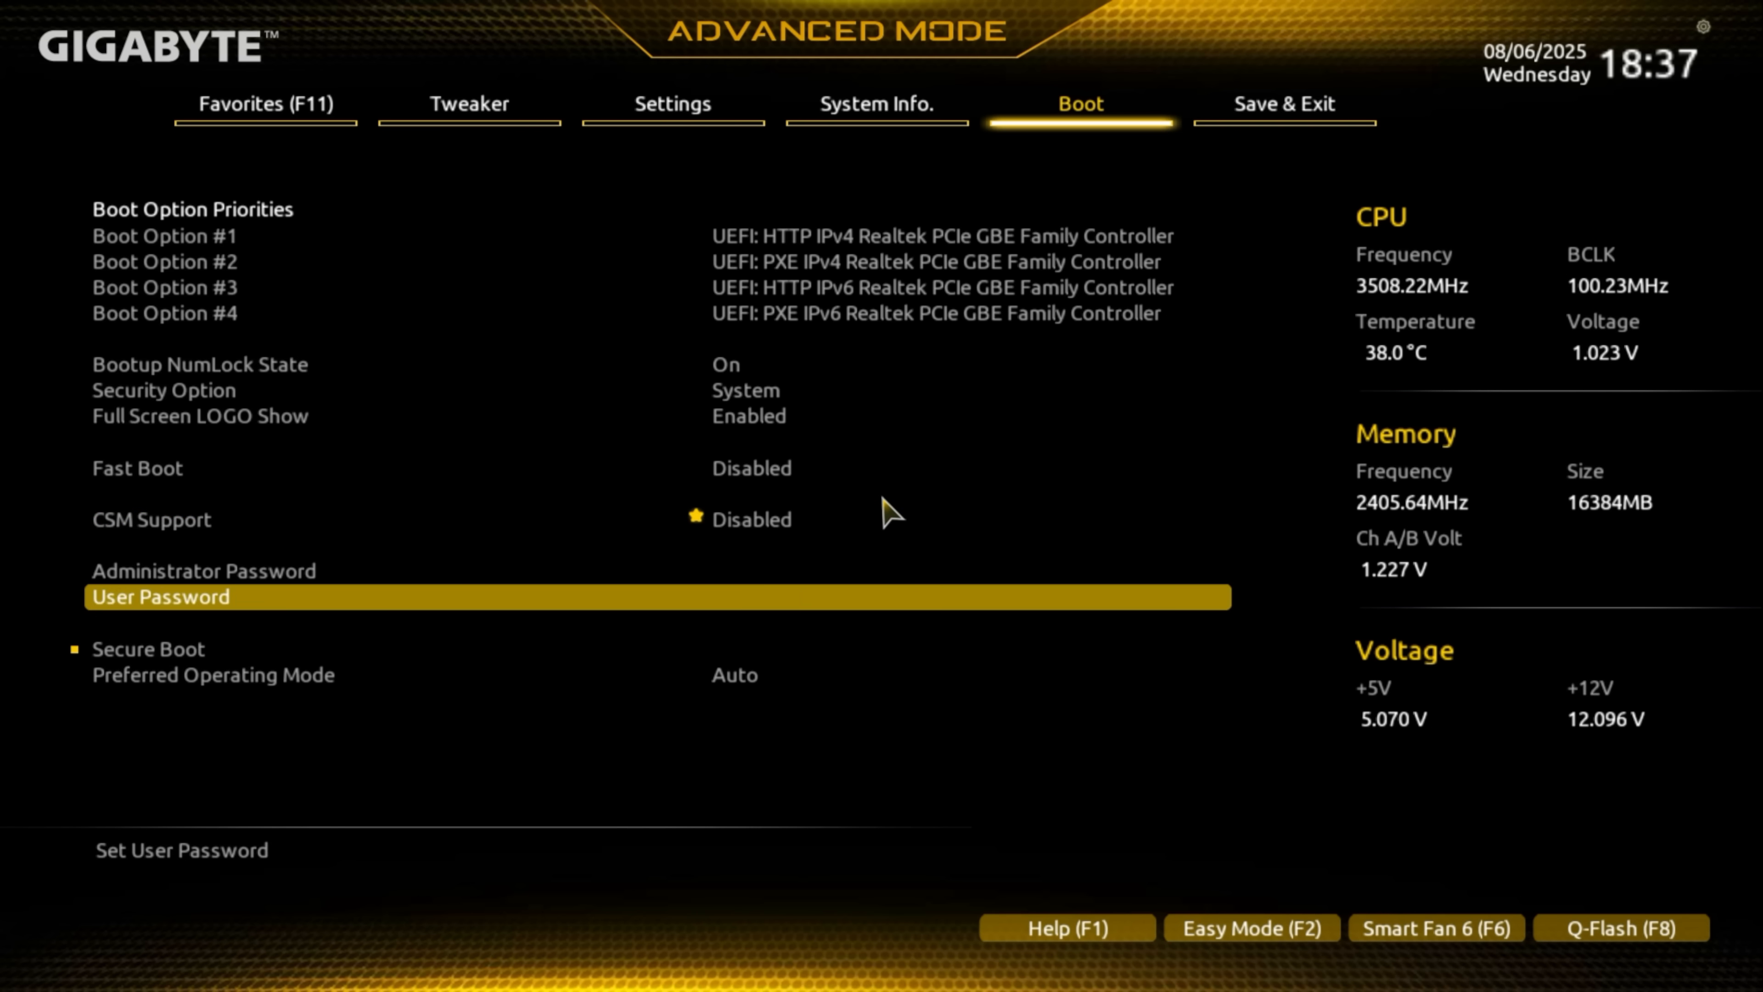
Enter the Secure Boot page to confirm it reads Enabled and Active
left_click(147, 649)
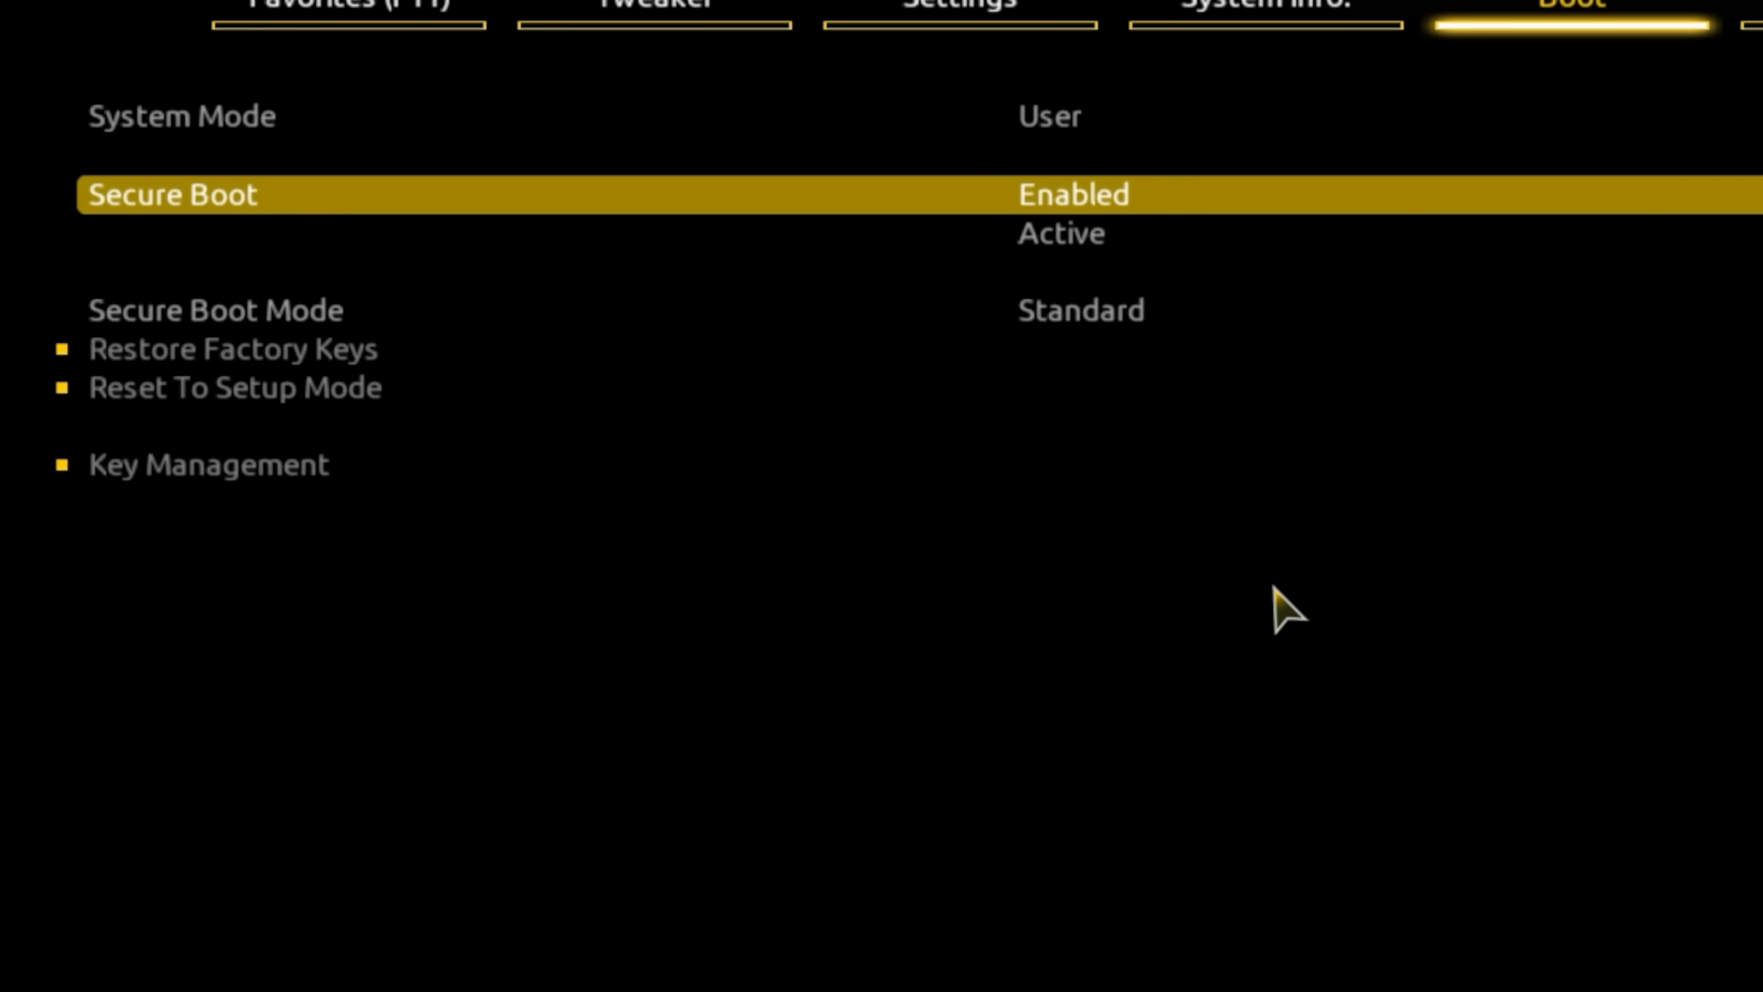
key("Down")
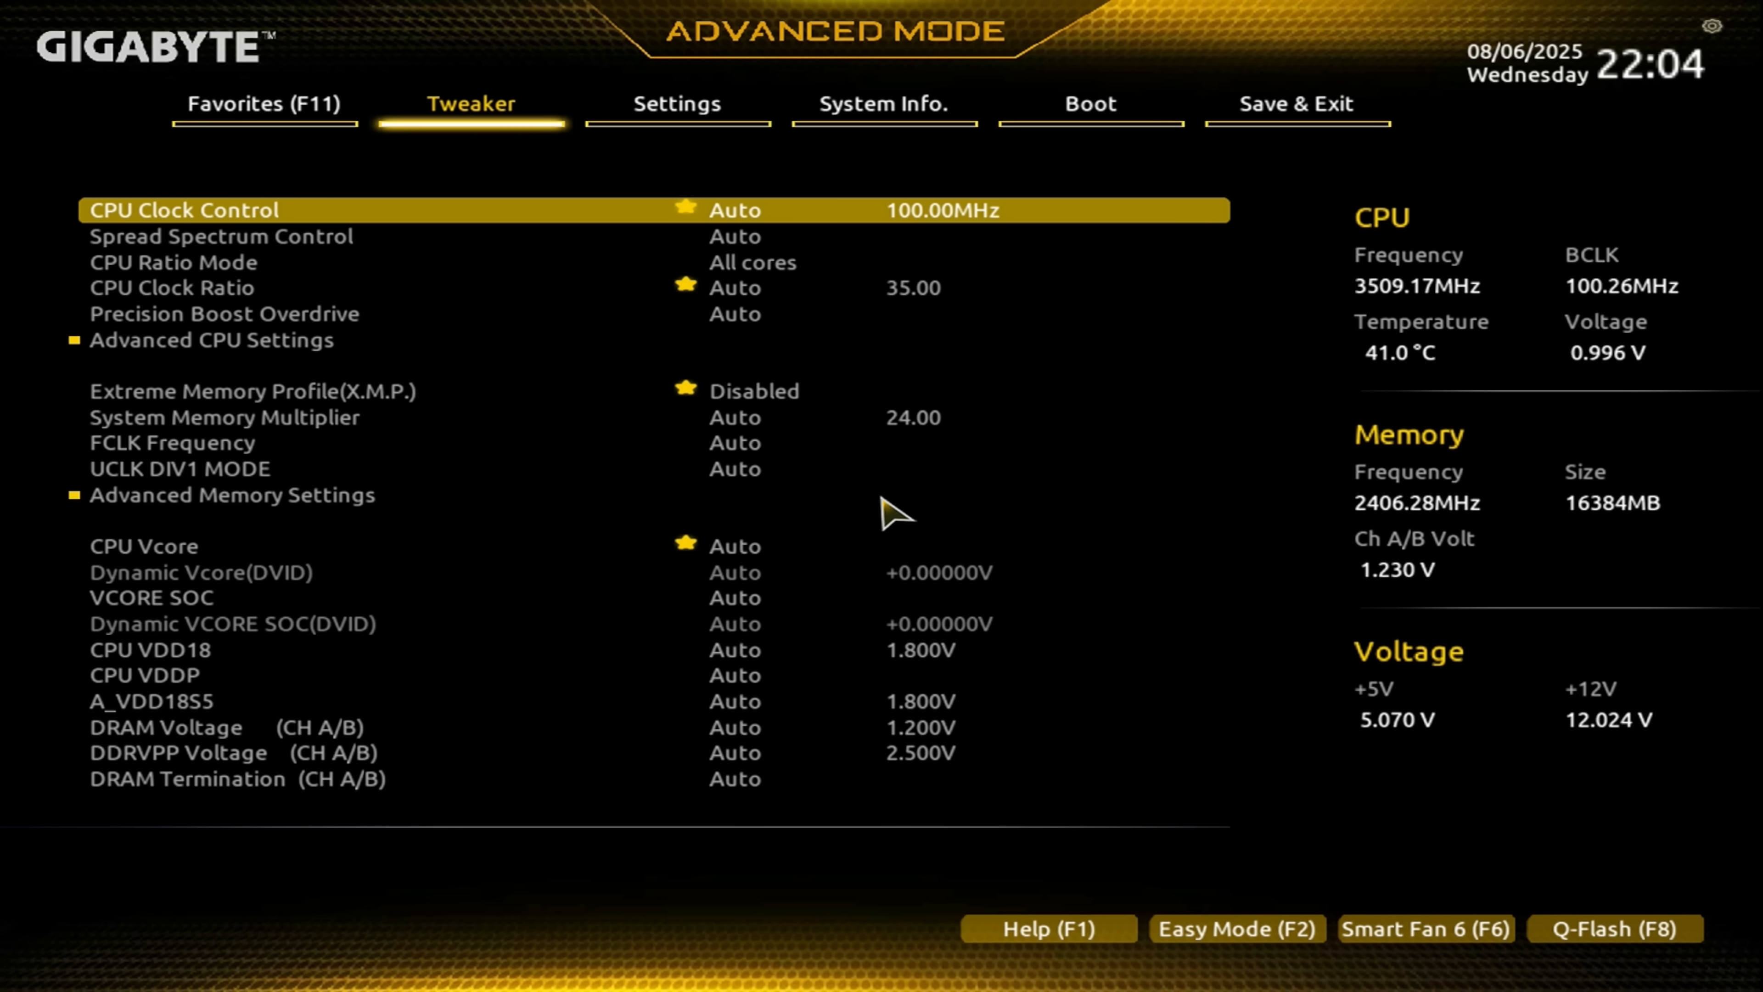
On the Boot page set CSM Support to Disabled, leaving Secure Boot in Setup mode, Not Active
left_click(1090, 105)
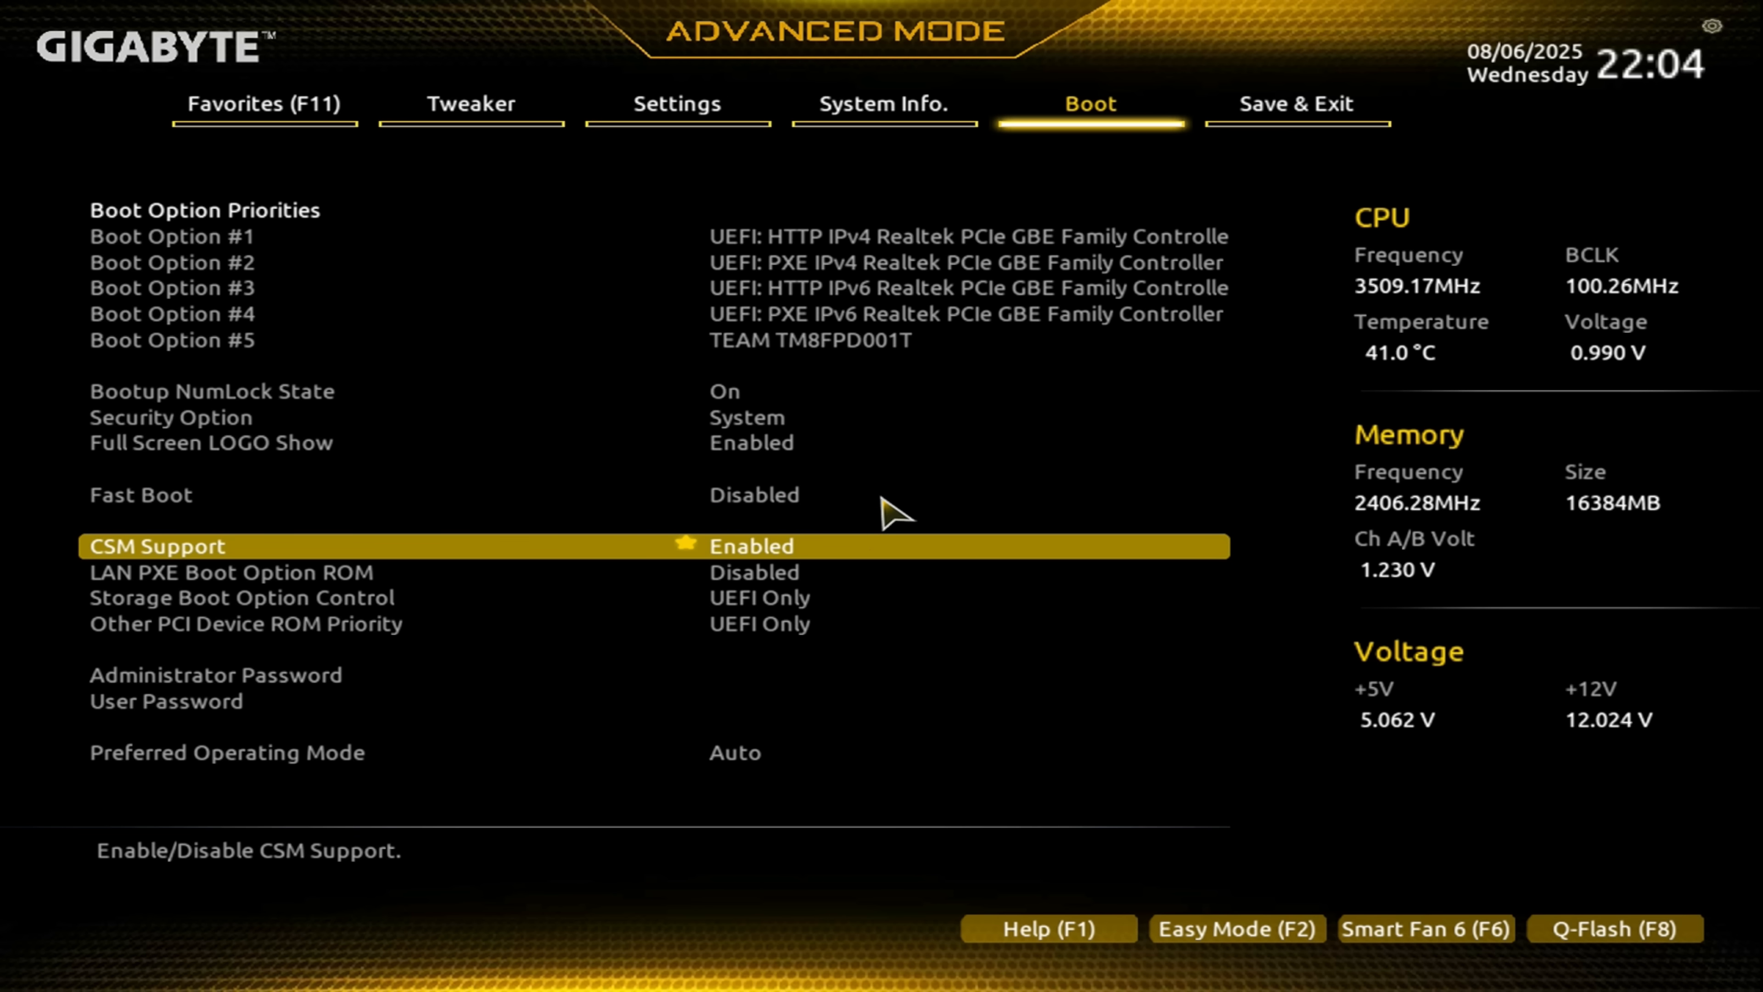
left_click(752, 545)
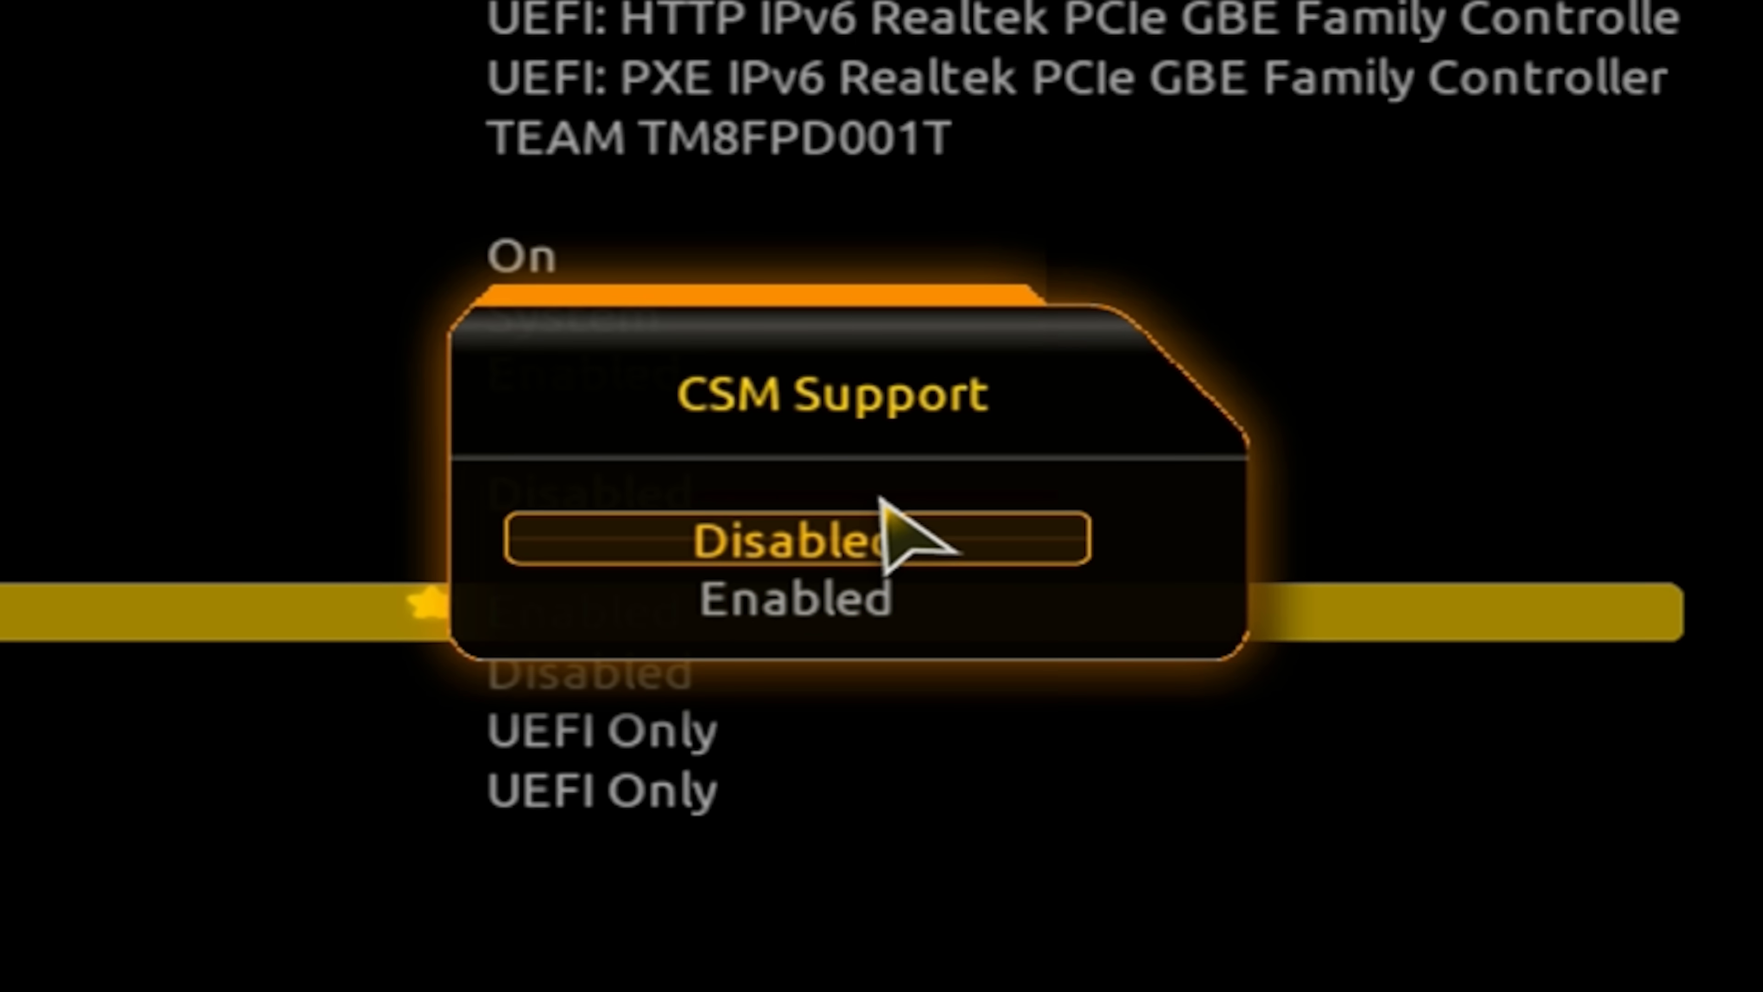
left_click(792, 545)
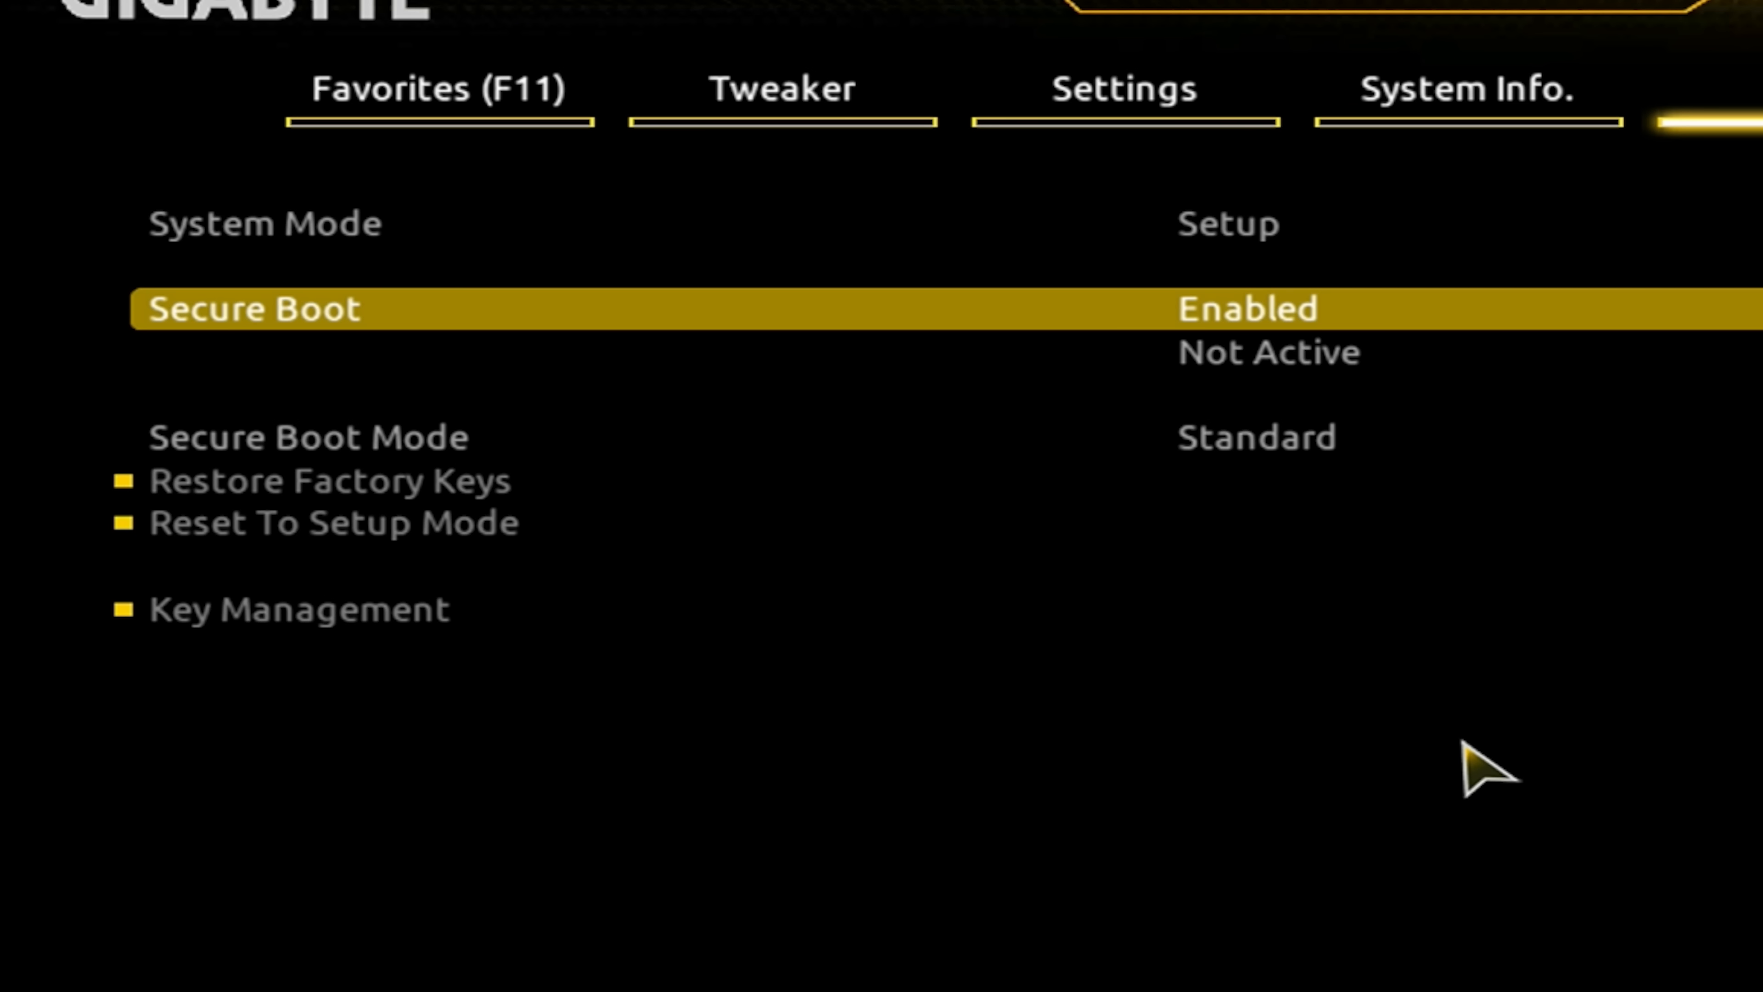
key("Down")
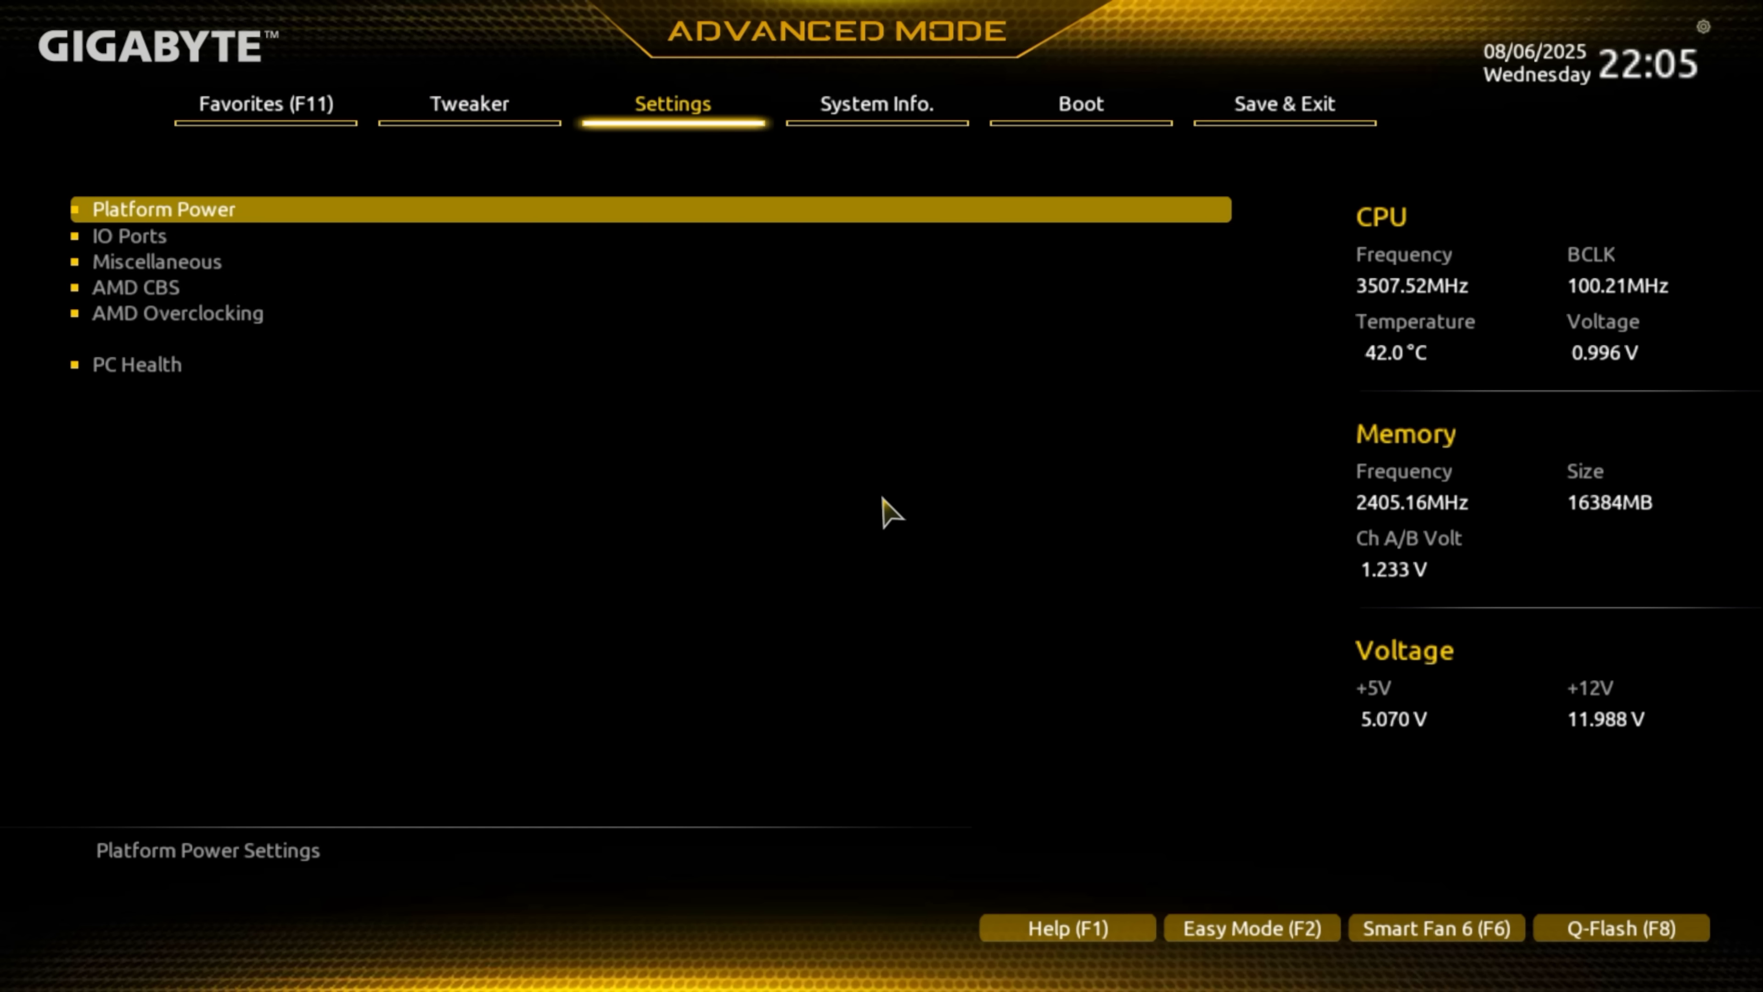
Return to the Boot page and enter the Secure Boot configuration
left_click(1080, 105)
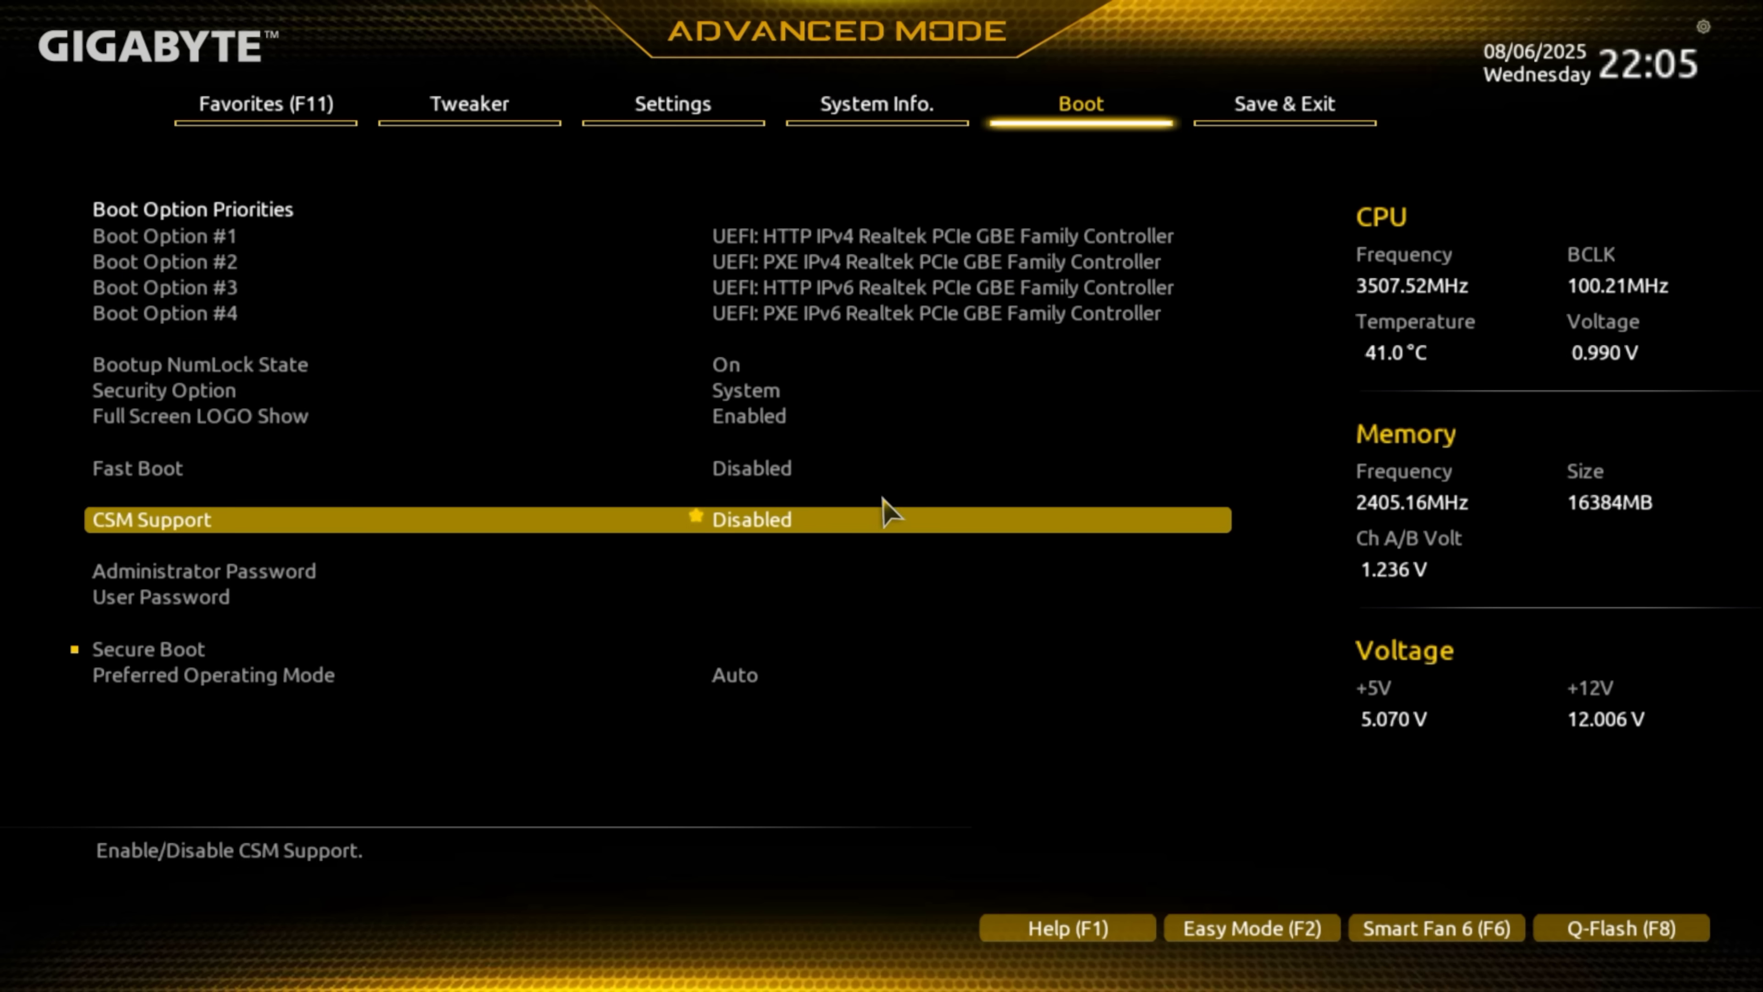
left_click(147, 649)
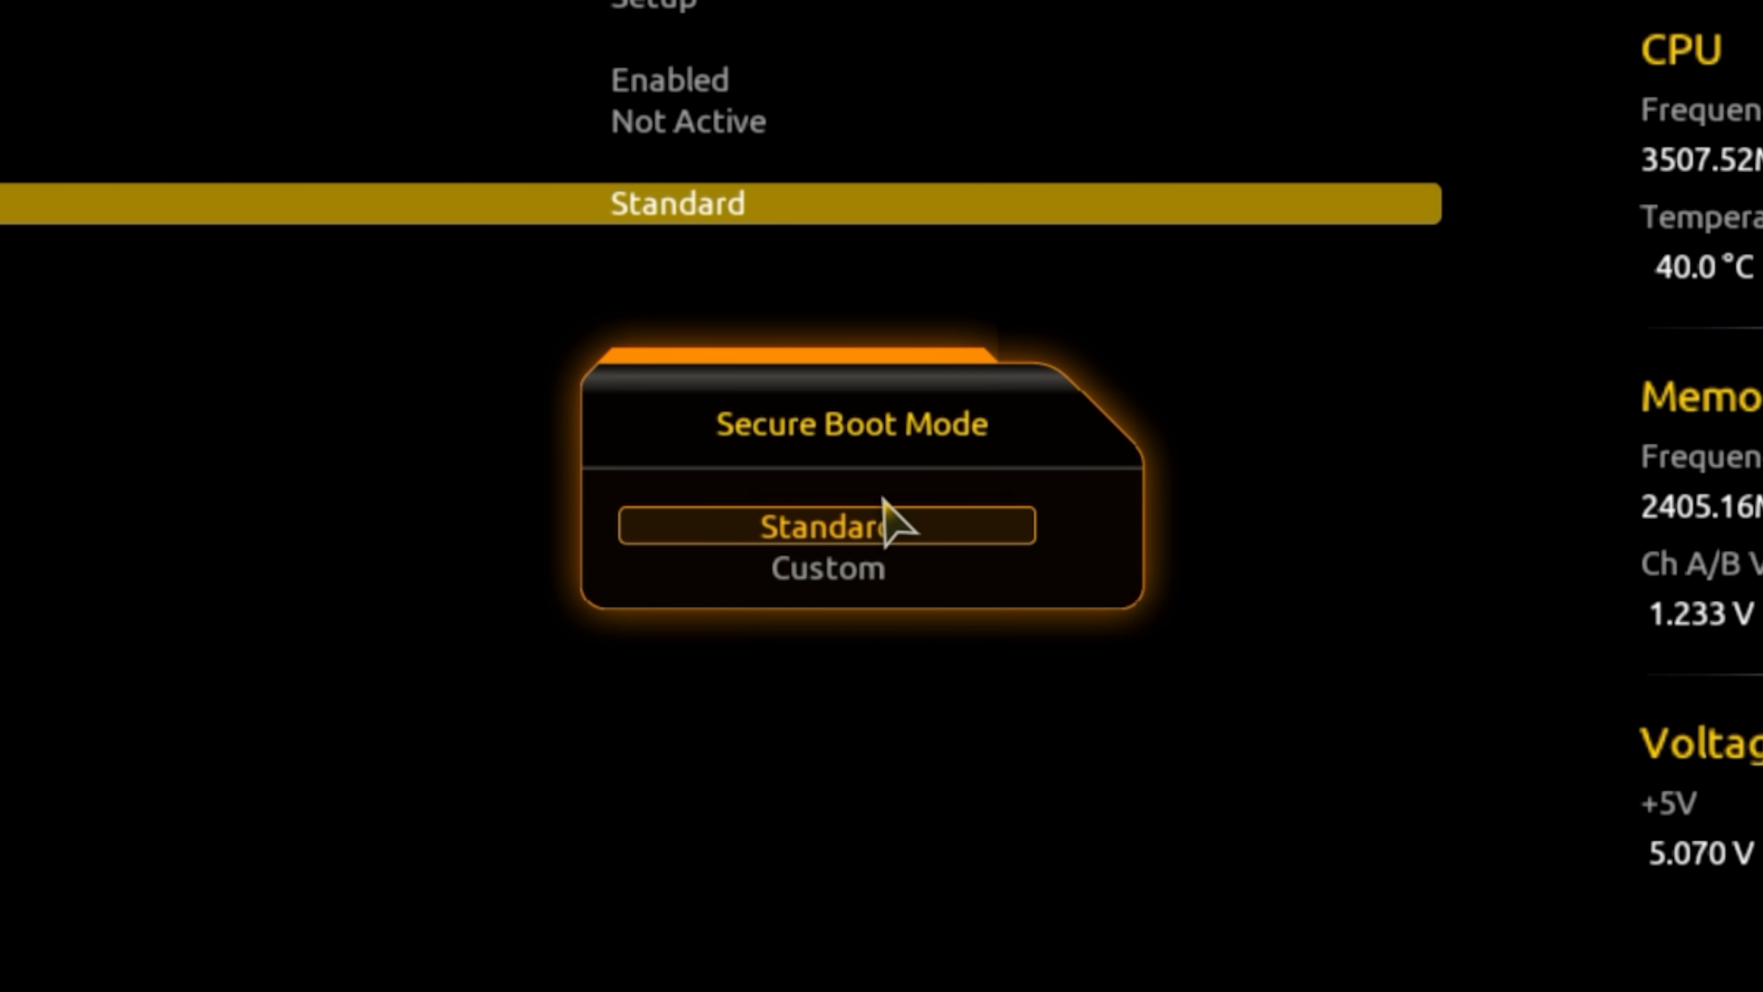
Set Secure Boot Mode to Custom and view Key Management, where all variables show No Keys
left_click(810, 570)
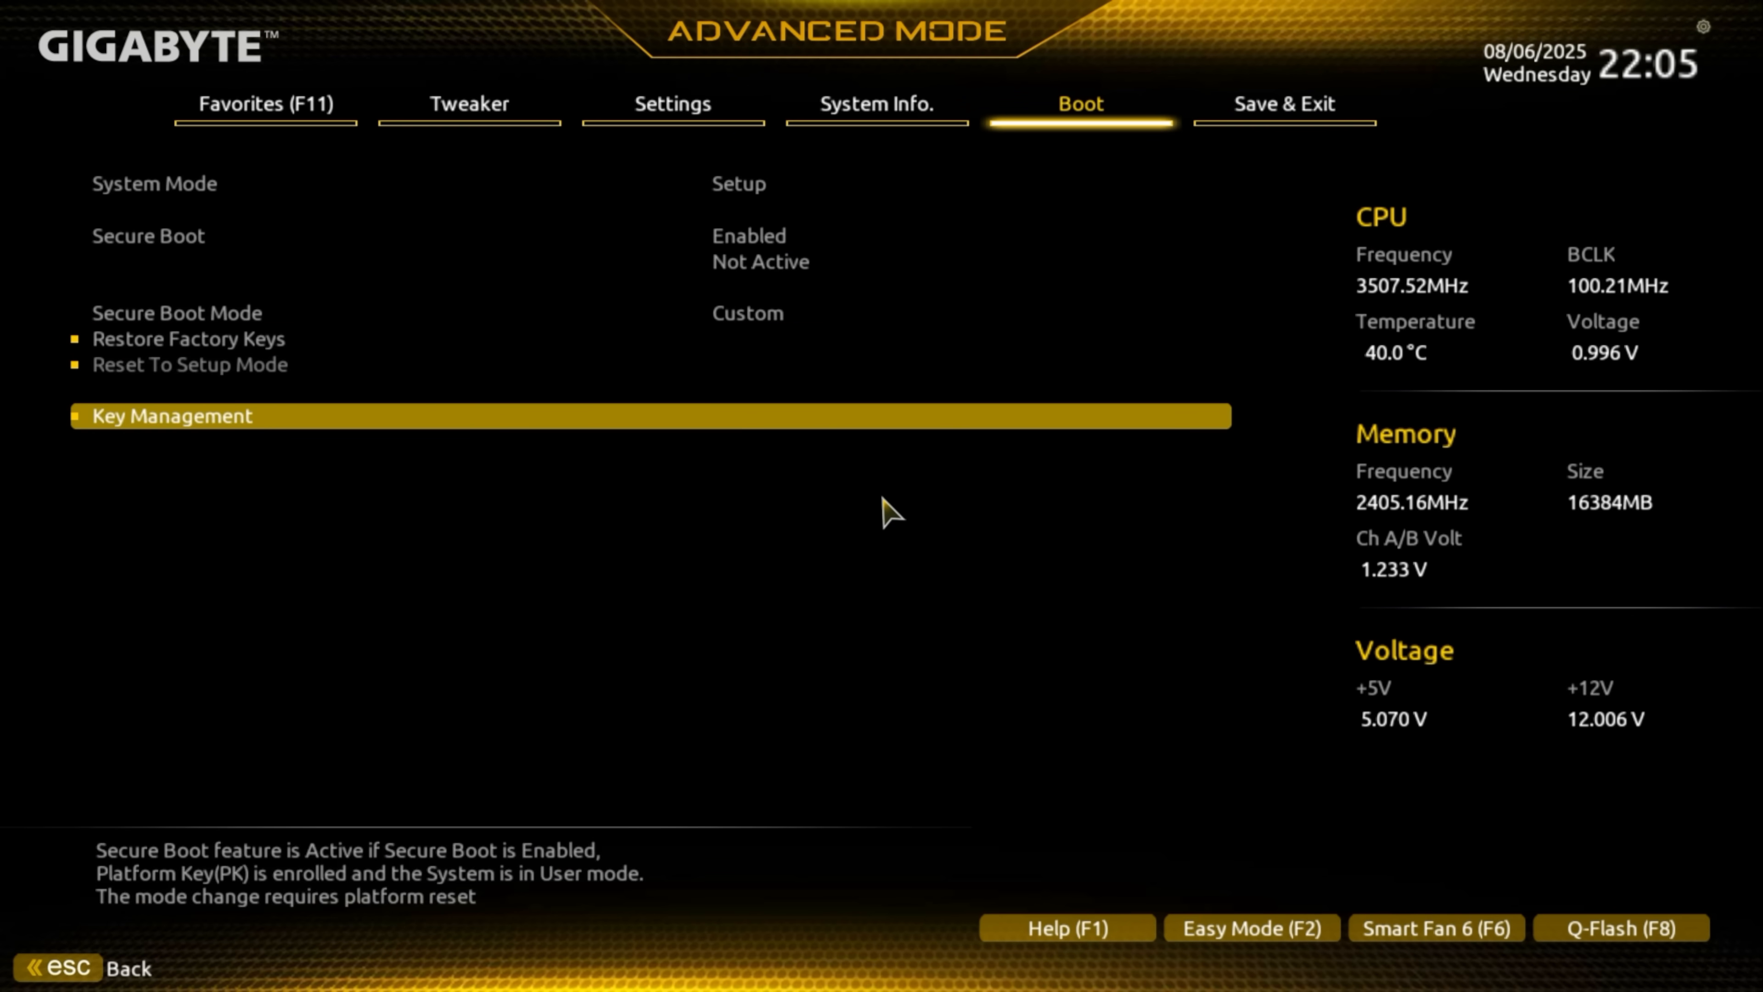
left_click(171, 416)
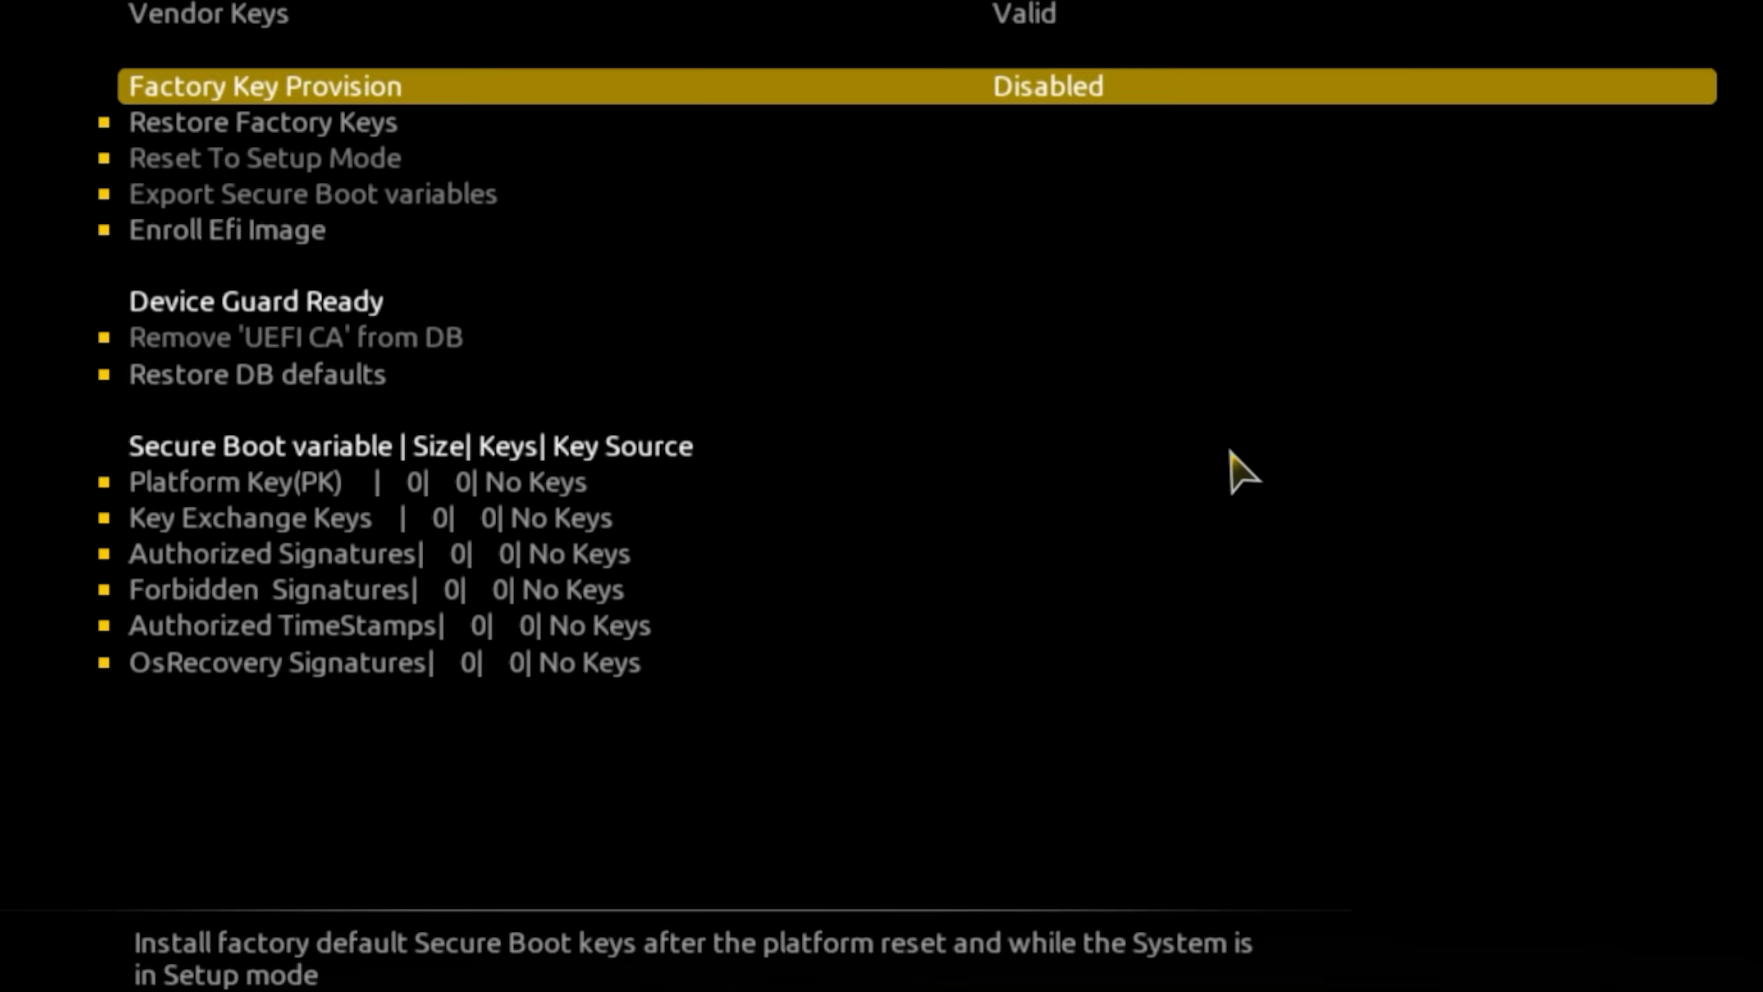